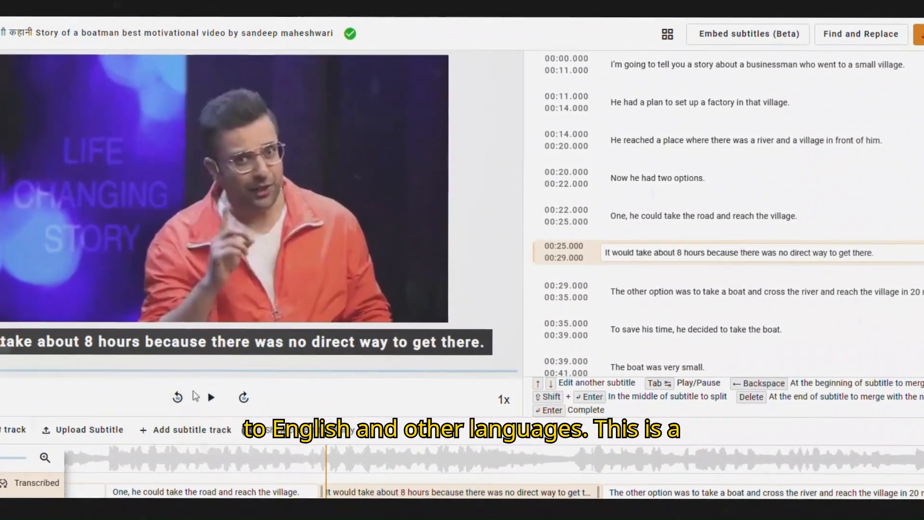
Leave the Subper subtitle demo and bring up a fresh browser tab
{"action": "left_click", "coordinate": [211, 397]}
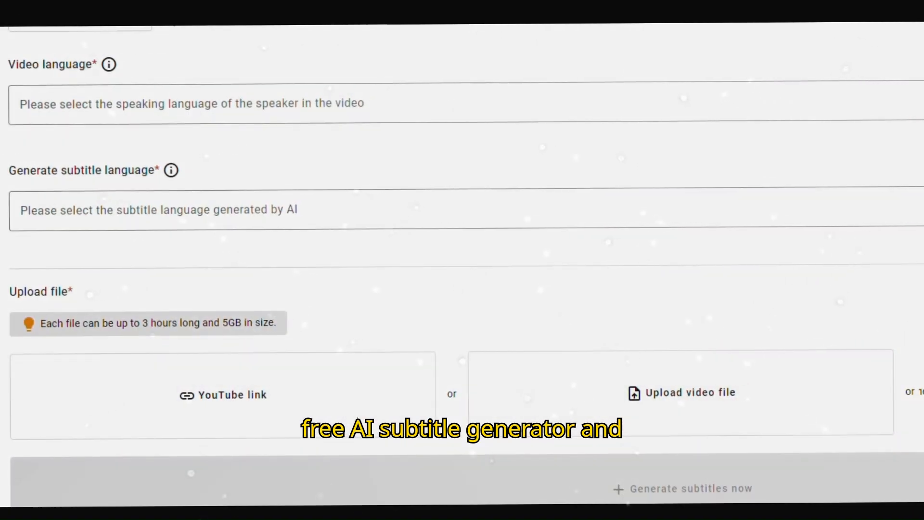
{"action": "mouse_move", "coordinate": [313, 446]}
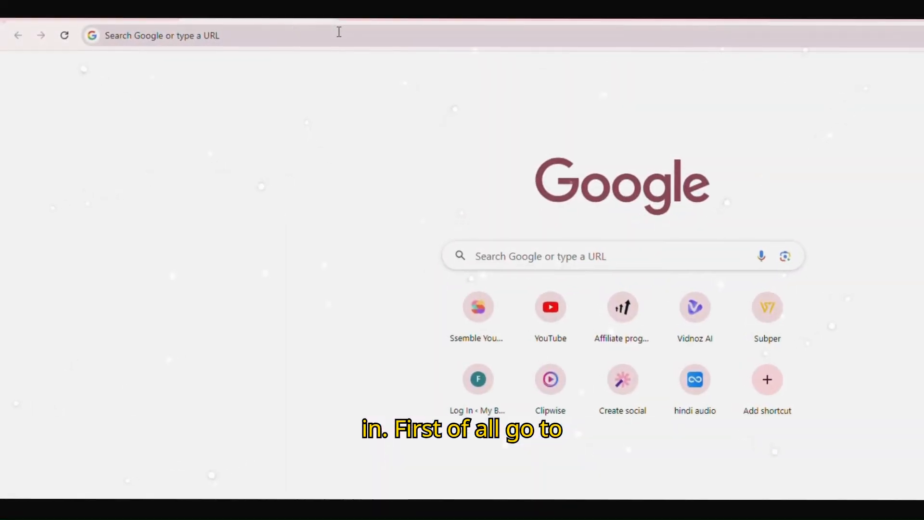
Search Google for 'subtitle whisper' and pick the top Subper result
{"action": "type", "text": "subtitlewhisper.com"}
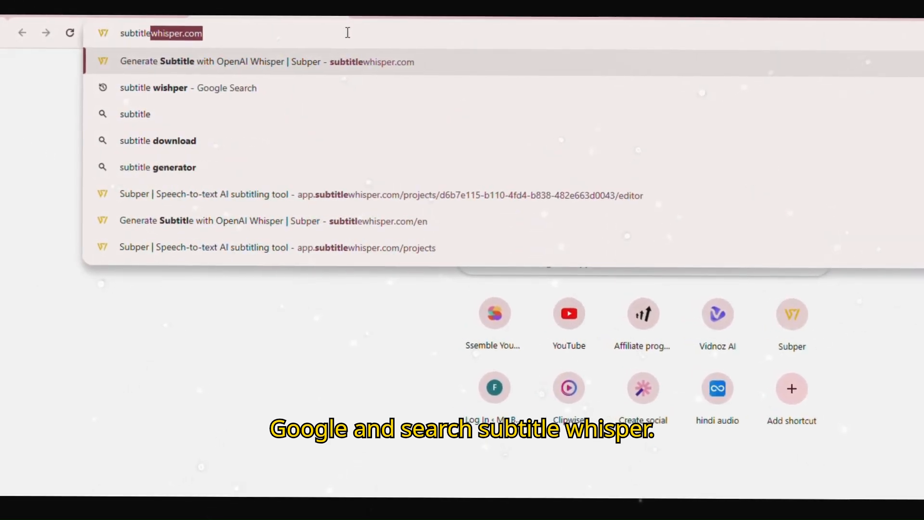
{"action": "type", "text": "subtitle whisper"}
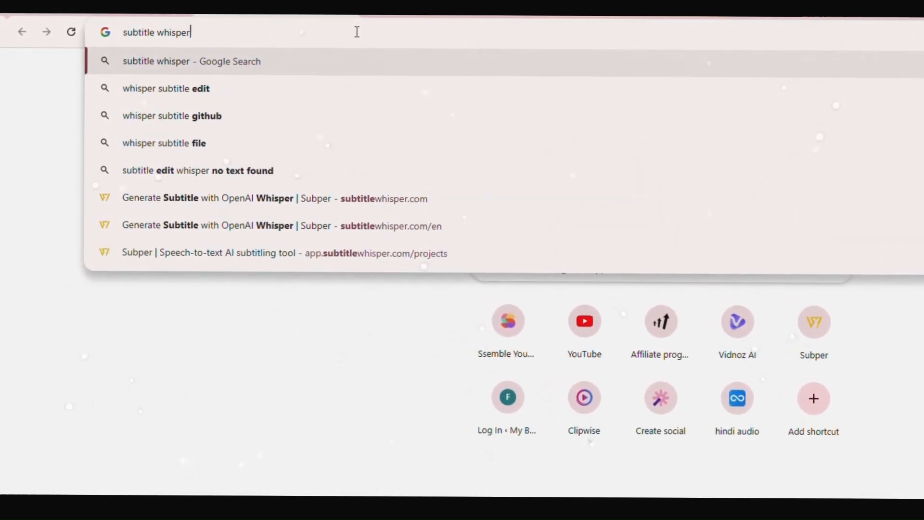
{"action": "key", "text": "Return"}
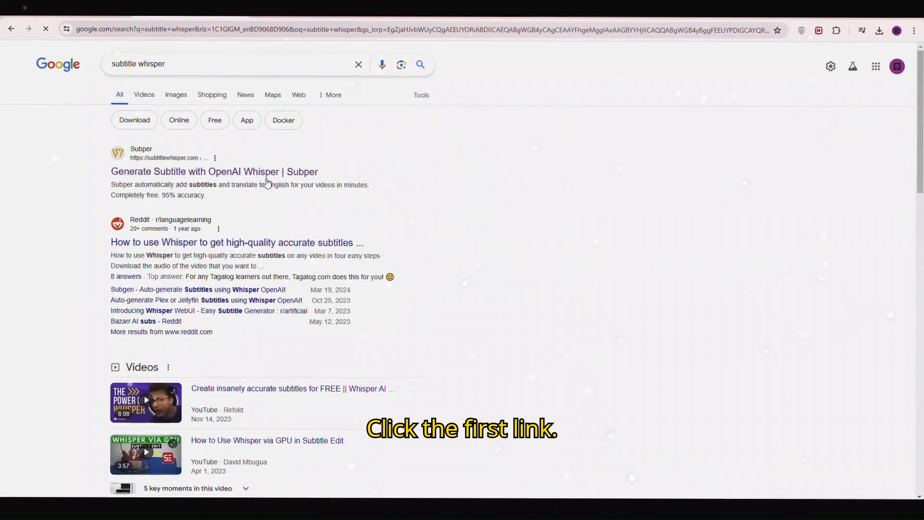
{"action": "left_click", "coordinate": [214, 171]}
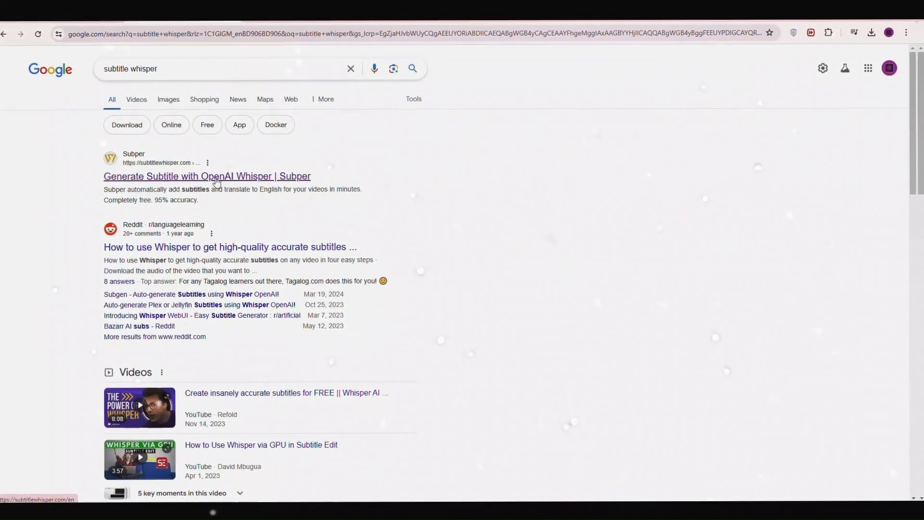
Load subtitlewhisper.com and enter the free tool to reach the signed-in Project List
{"action": "left_click", "coordinate": [207, 175]}
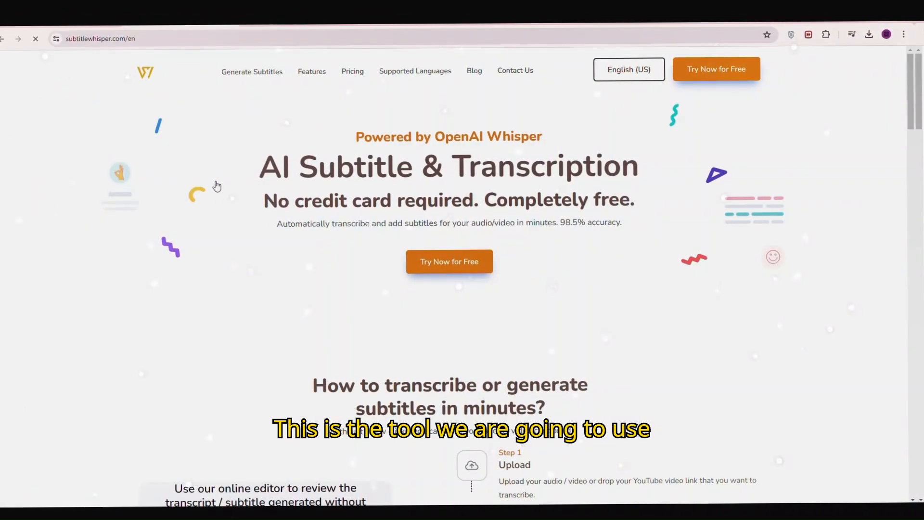
{"action": "scroll", "scroll_direction": "down", "scroll_amount": 3}
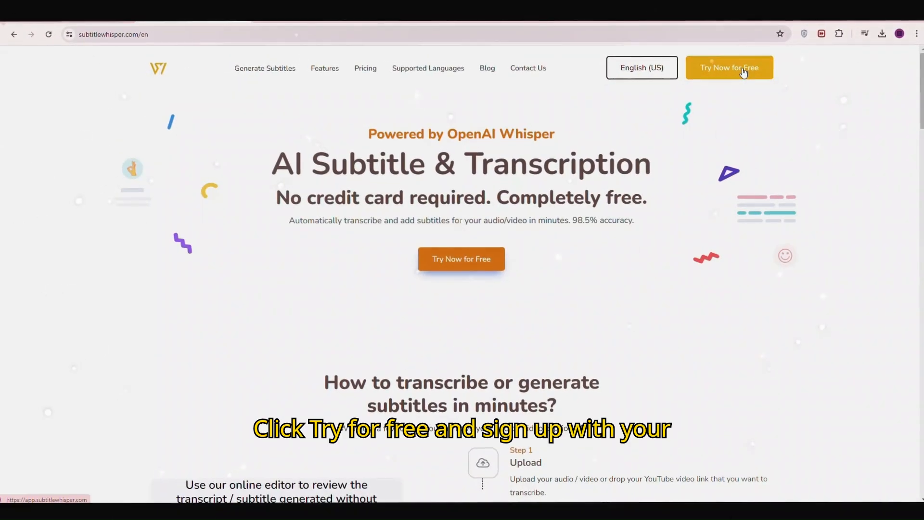
{"action": "left_click", "coordinate": [729, 67]}
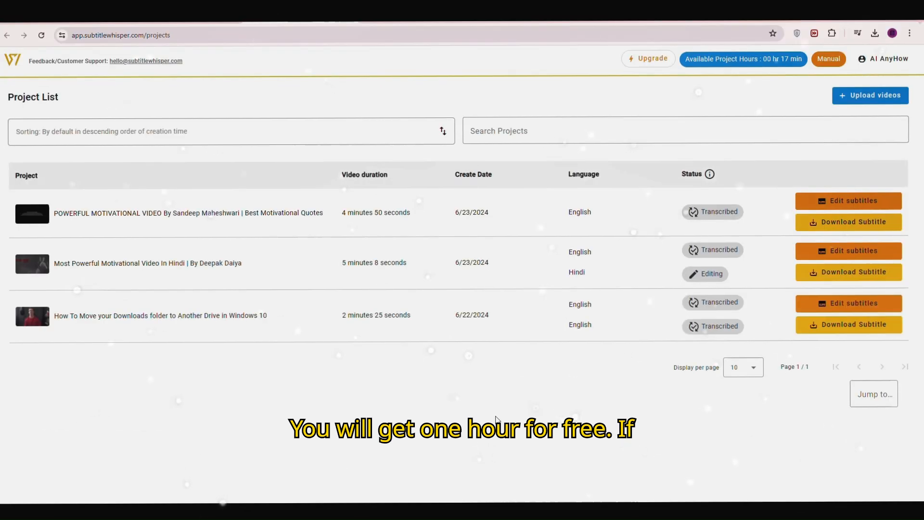
Choose the yearly Pro plan via Upgrade and apply the ANYHOW coupon at Stripe checkout
{"action": "left_click", "coordinate": [647, 58]}
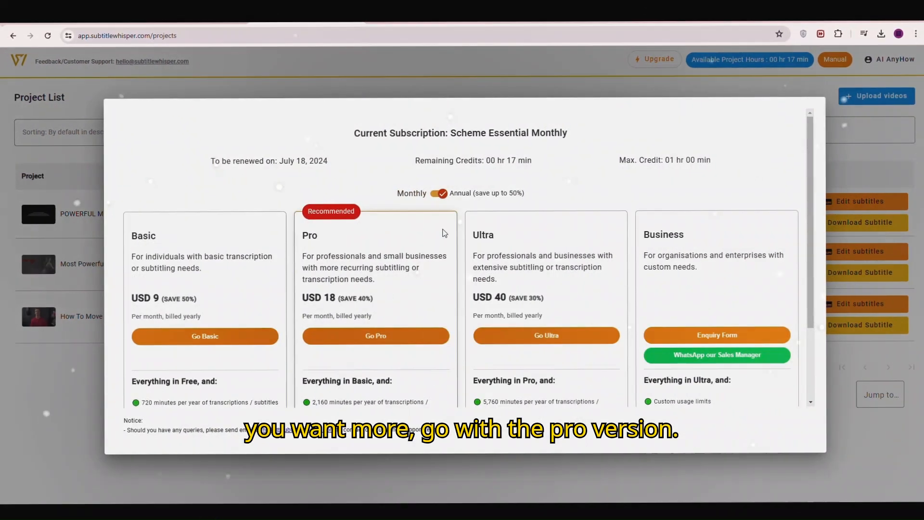
{"action": "left_click", "coordinate": [376, 336]}
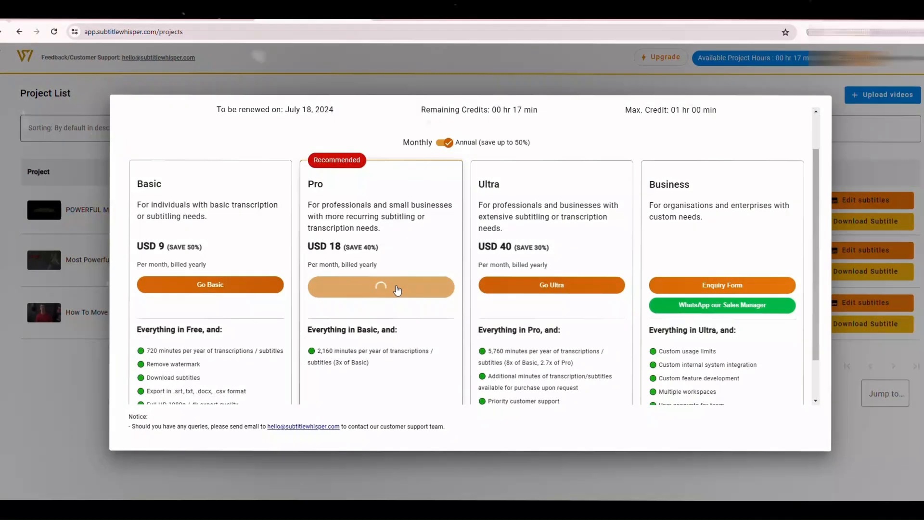
{"action": "left_click", "coordinate": [380, 287]}
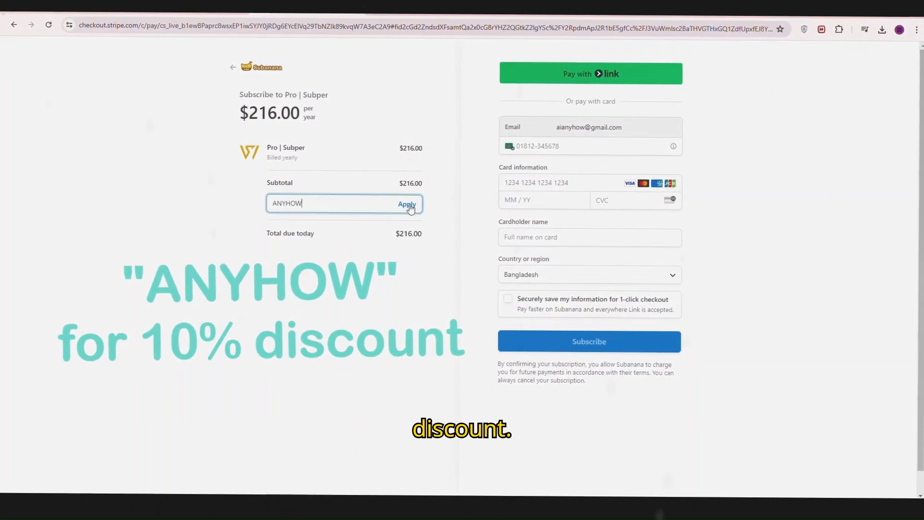
{"action": "left_click", "coordinate": [407, 203]}
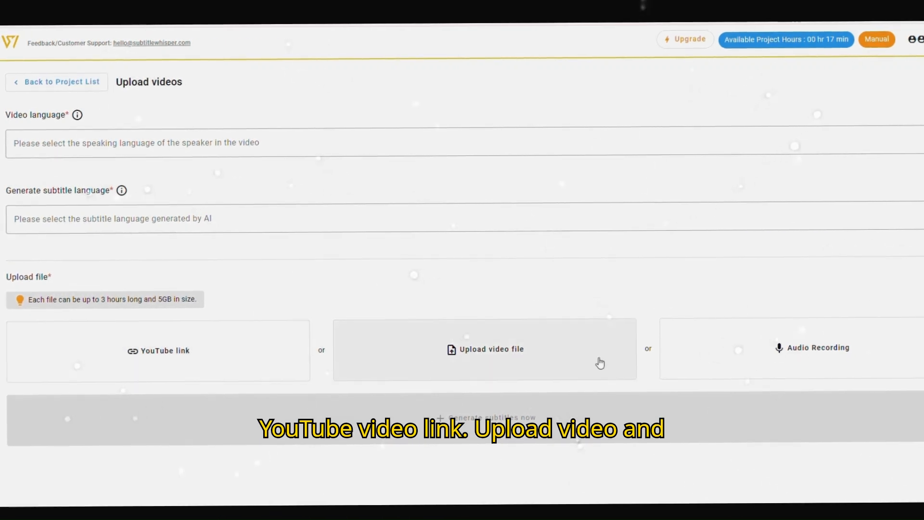
{"action": "mouse_move", "coordinate": [841, 384]}
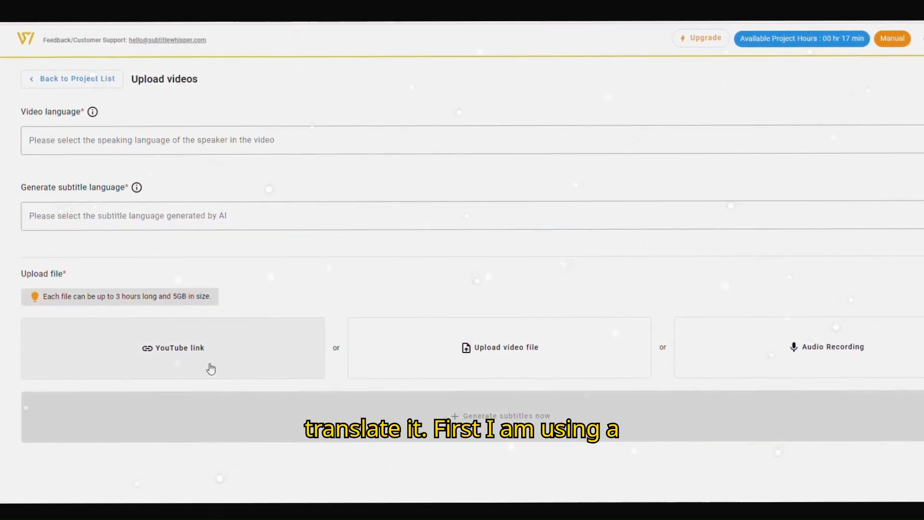
{"action": "left_click", "coordinate": [172, 347]}
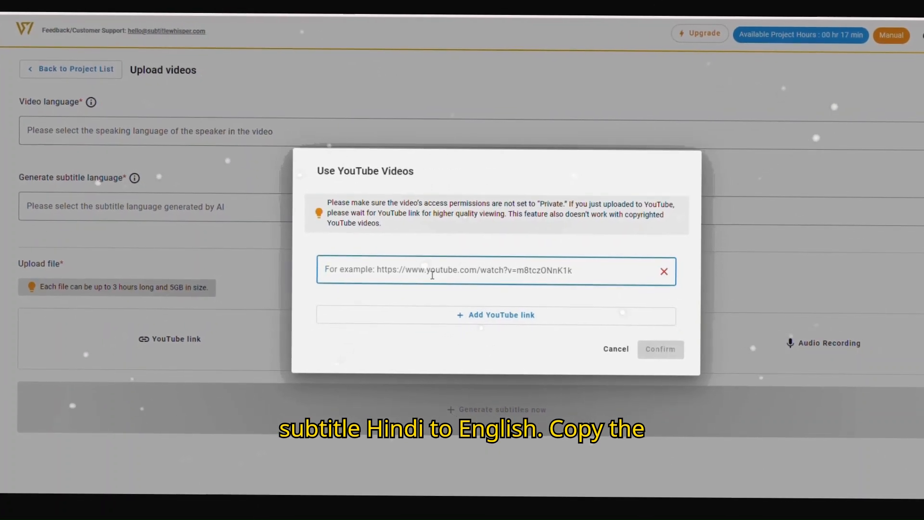
{"action": "type", "text": "https://www.youtube.com/watch?v=o6YrXXfw-Q8"}
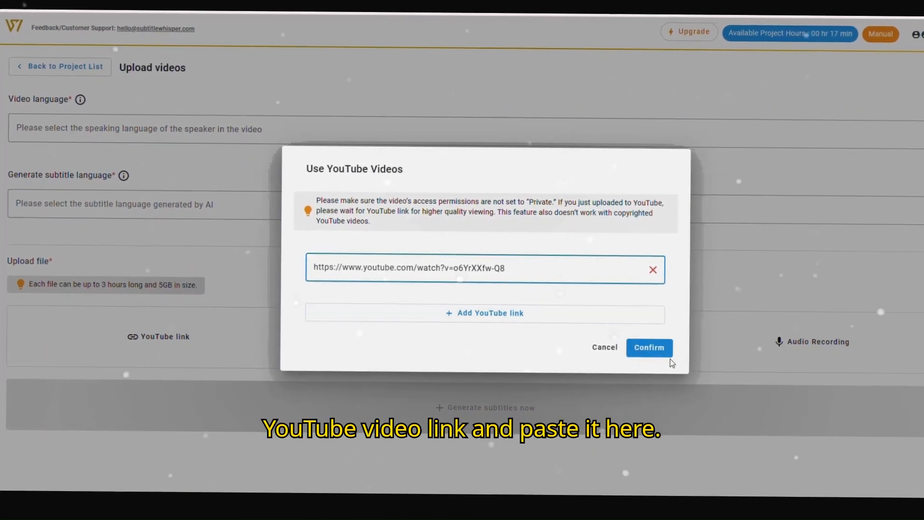
{"action": "left_click", "coordinate": [648, 347]}
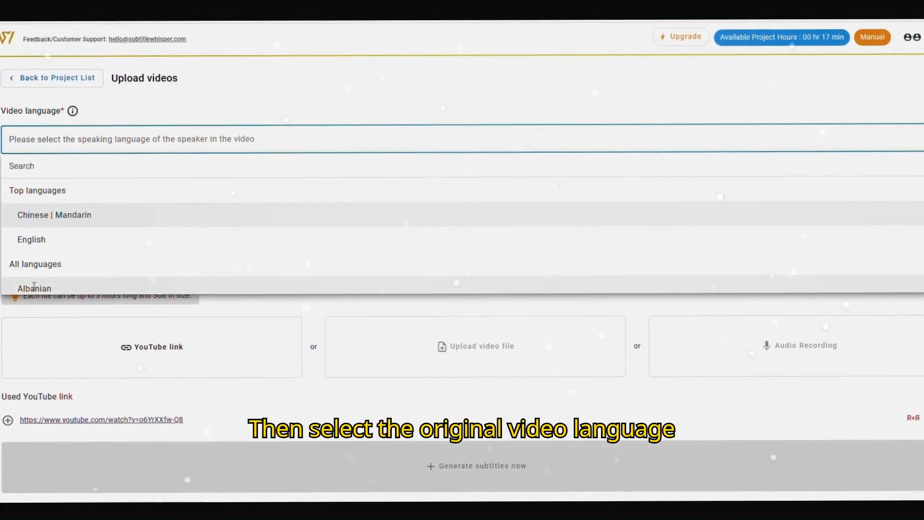
Generate subtitles with Hindi video language and English subtitle language, returning to the Project List
{"action": "type", "text": "h"}
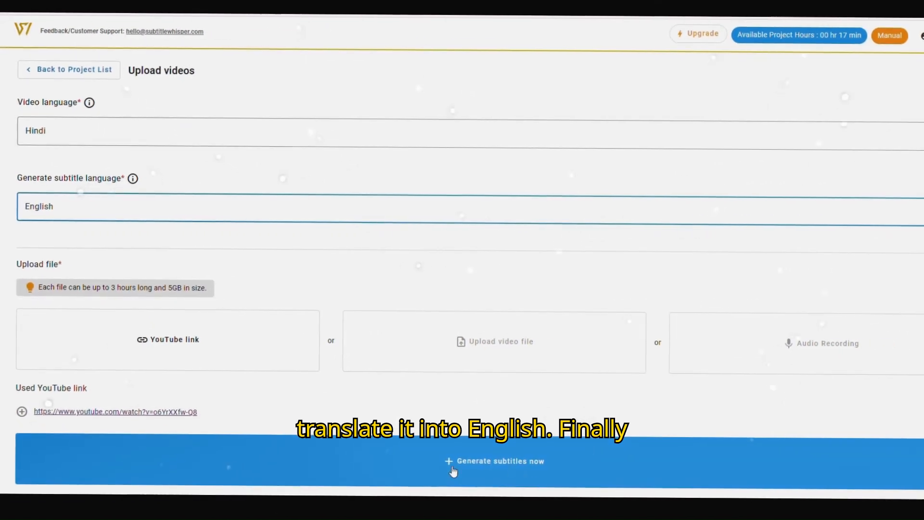
{"action": "left_click", "coordinate": [494, 462]}
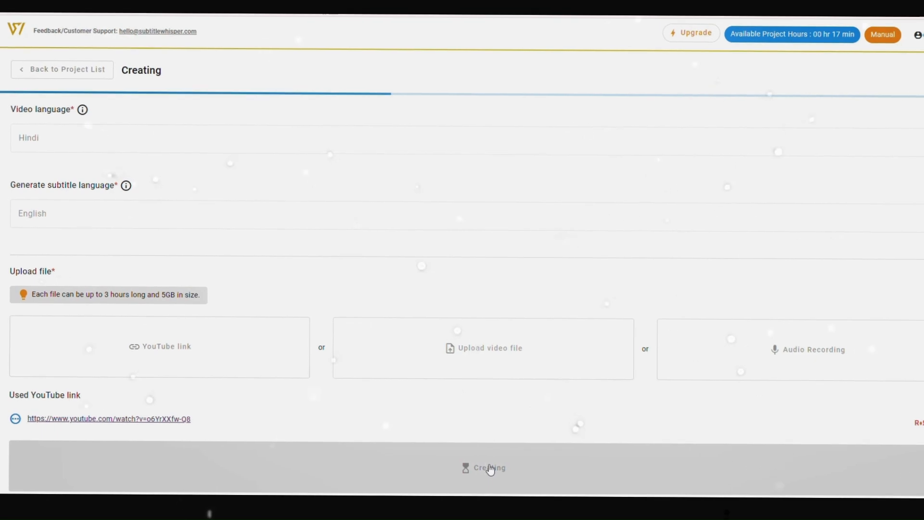
{"action": "left_click", "coordinate": [61, 69]}
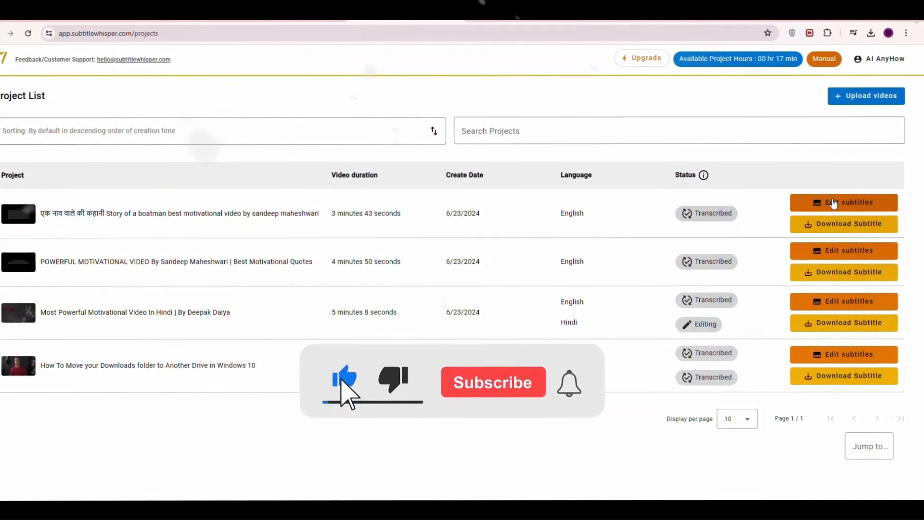
Enter the boatman story project's subtitle editor and preview the video briefly
{"action": "left_click", "coordinate": [844, 202]}
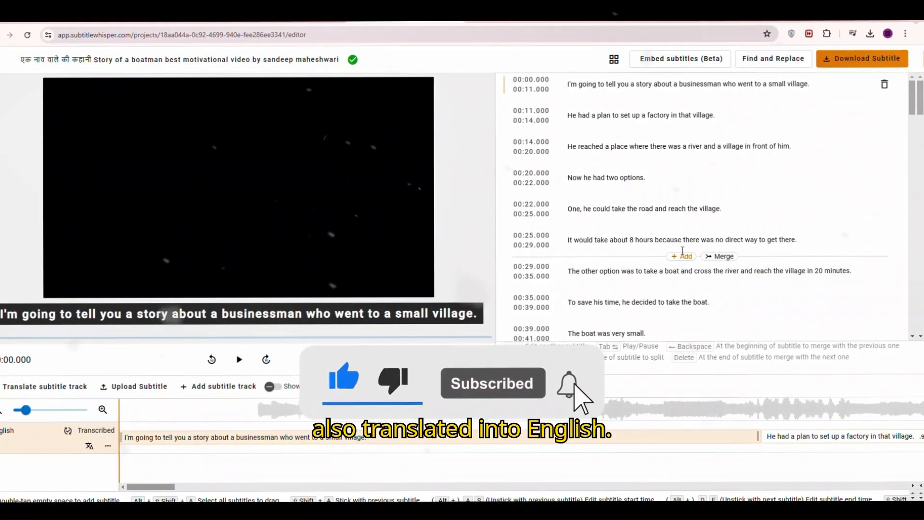
{"action": "left_click", "coordinate": [239, 360]}
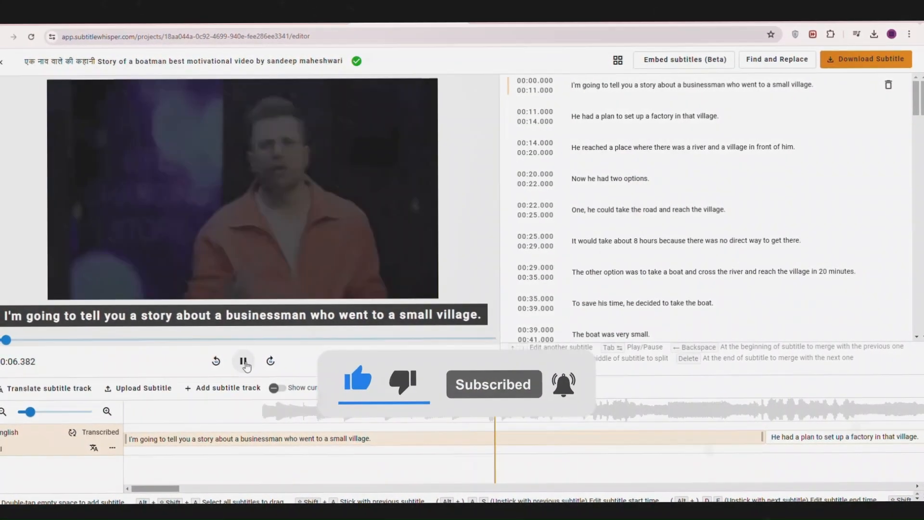
{"action": "left_click", "coordinate": [244, 362]}
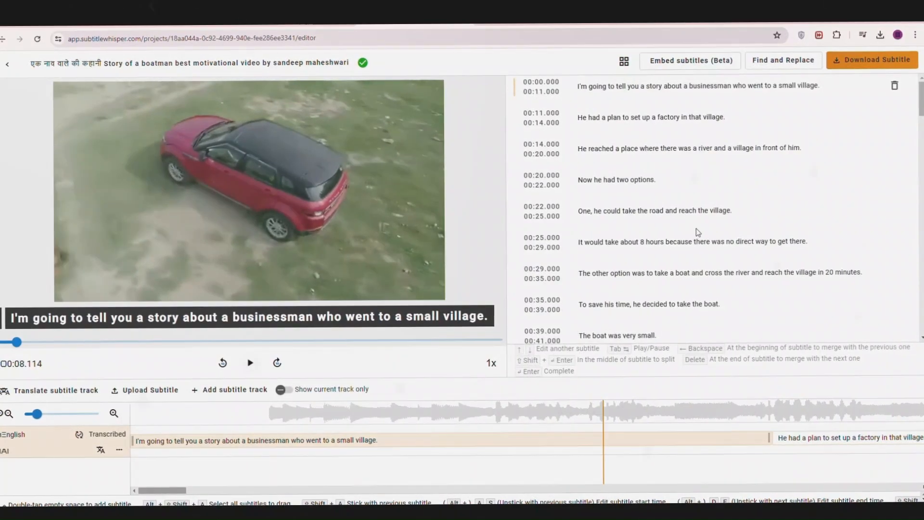
Retype the end of the 00:22 road-and-village line as 'illage.' and bring up Download Subtitle
{"action": "left_click", "coordinate": [678, 210]}
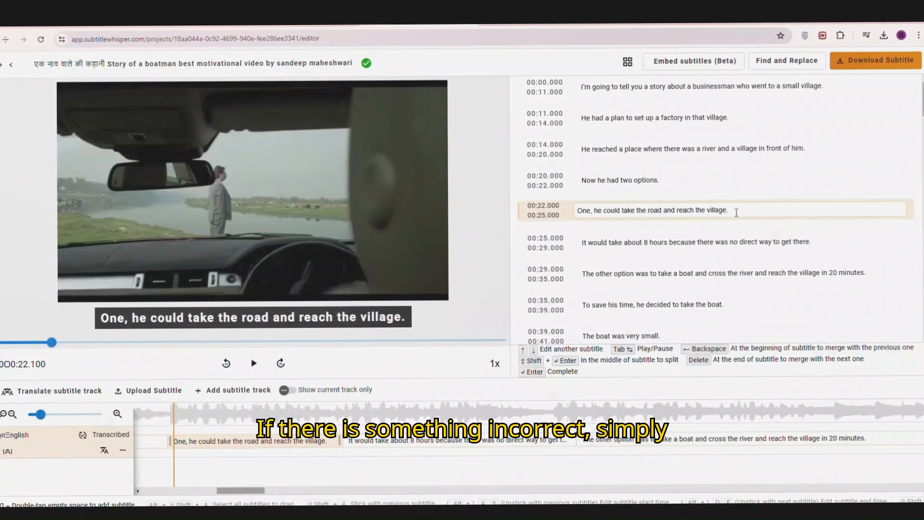
{"action": "key", "text": "backspace"}
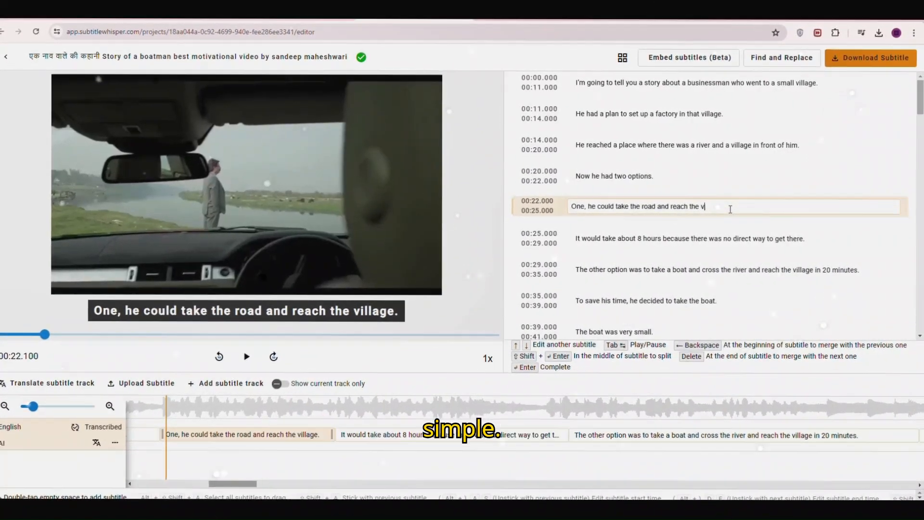
{"action": "type", "text": "illage."}
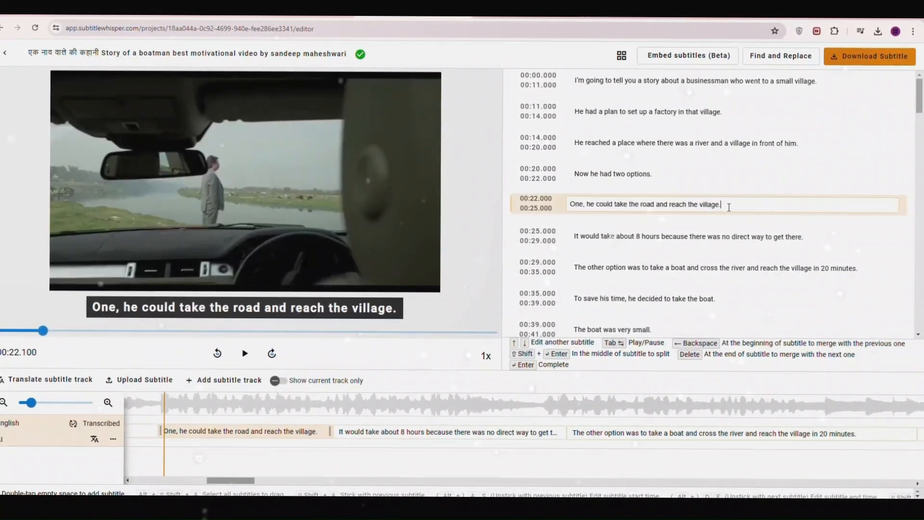
{"action": "left_click", "coordinate": [870, 56]}
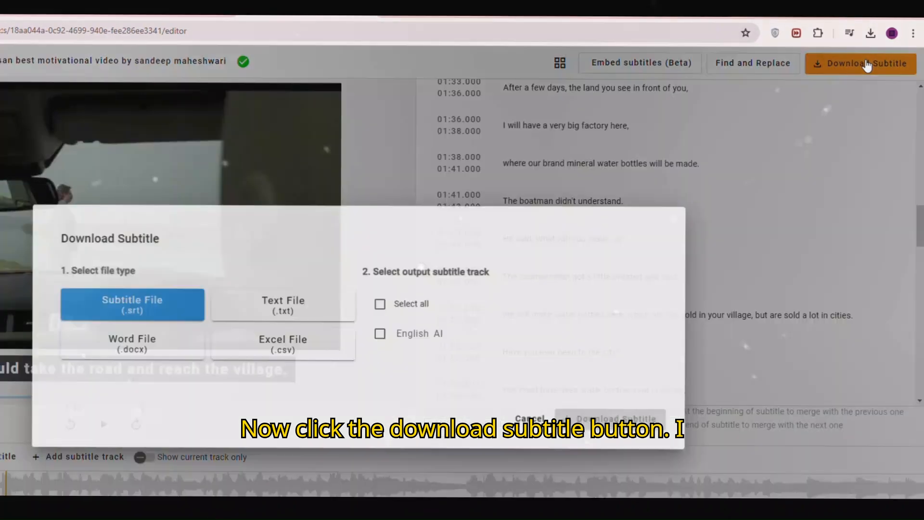
Download all subtitle tracks as a Subtitle File (.srt)
{"action": "left_click", "coordinate": [284, 304]}
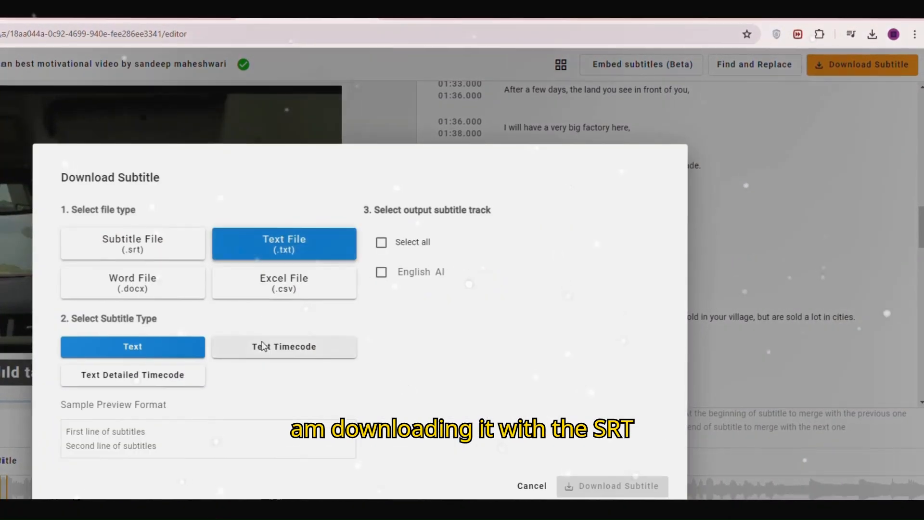
{"action": "left_click", "coordinate": [283, 281]}
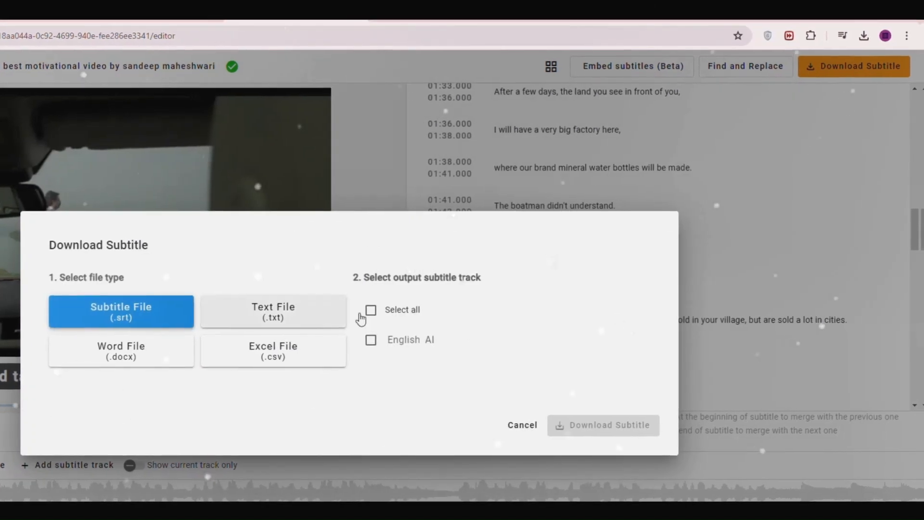
{"action": "left_click", "coordinate": [371, 309]}
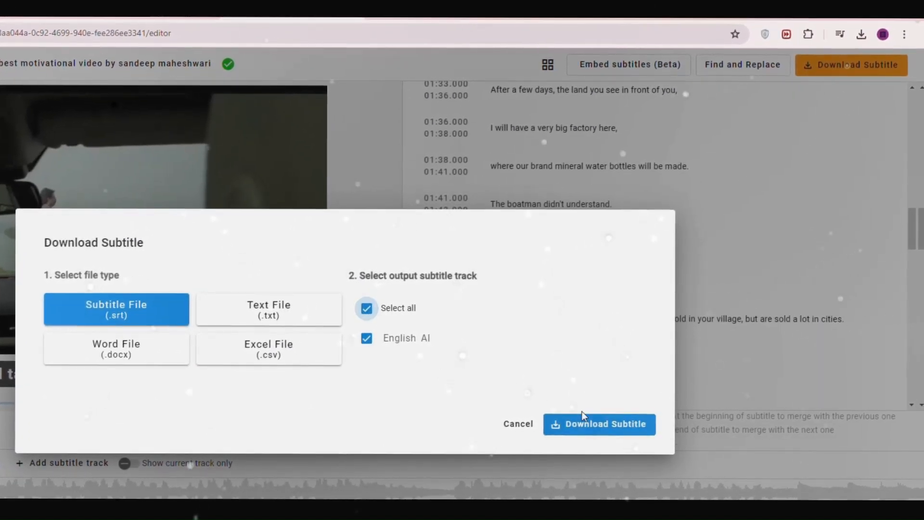
{"action": "mouse_move", "coordinate": [600, 424]}
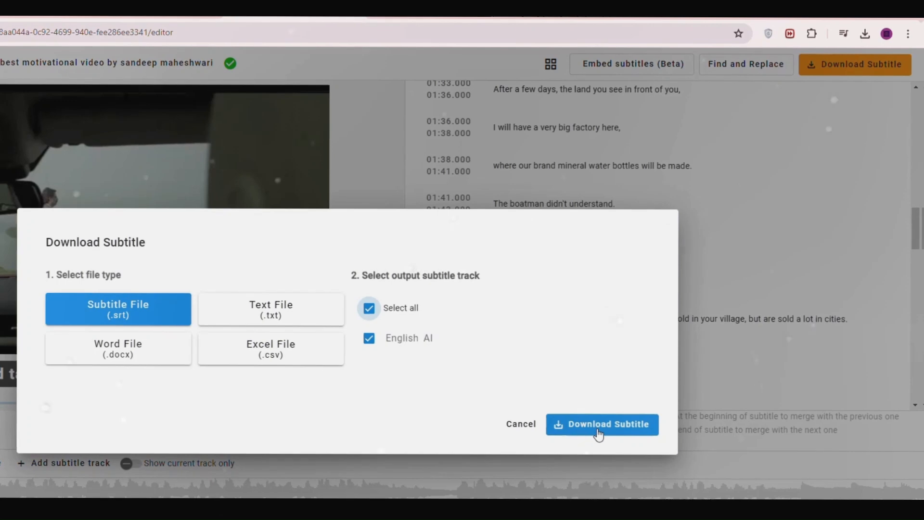
{"action": "left_click", "coordinate": [602, 423]}
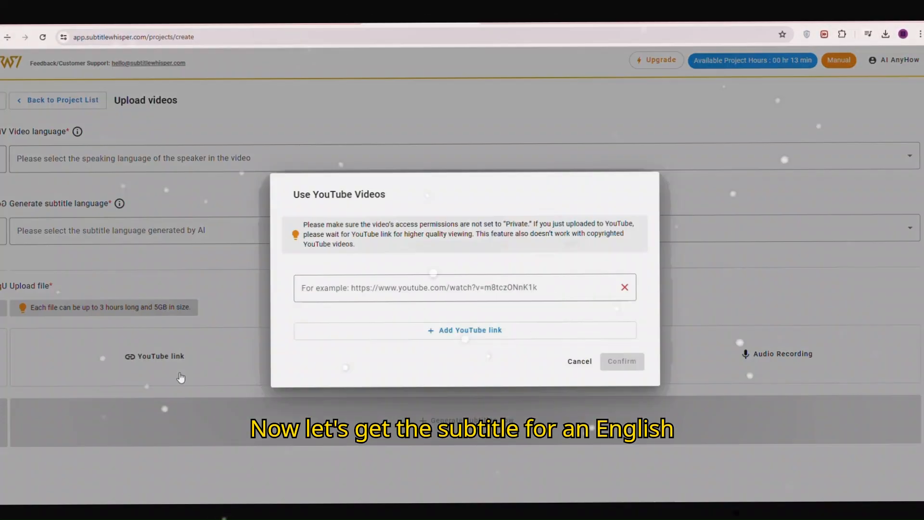
Create a new project from a YouTube link with English video and English subtitle languages
{"action": "left_click", "coordinate": [384, 289]}
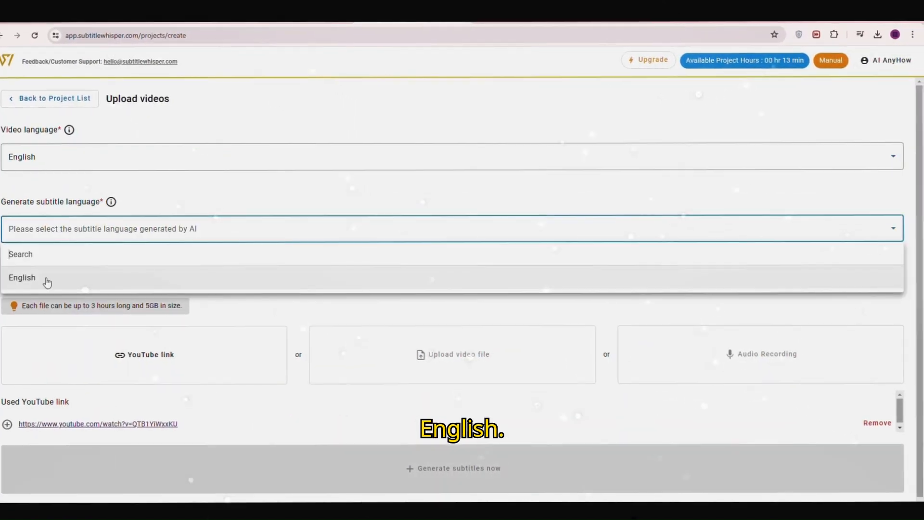
{"action": "left_click", "coordinate": [21, 278]}
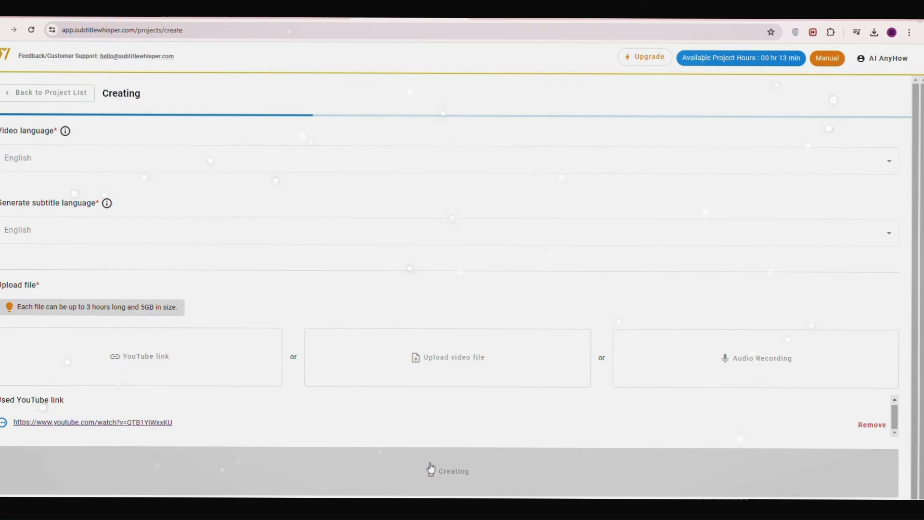
{"action": "left_click", "coordinate": [448, 471]}
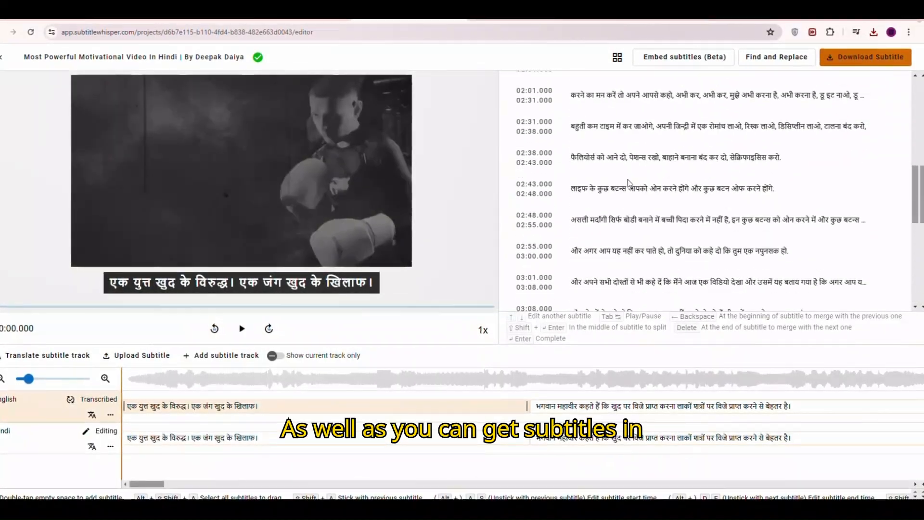
Attach another YouTube link on the upload form and reach the Video language dropdown
{"action": "scroll", "scroll_direction": "up", "scroll_amount": 3}
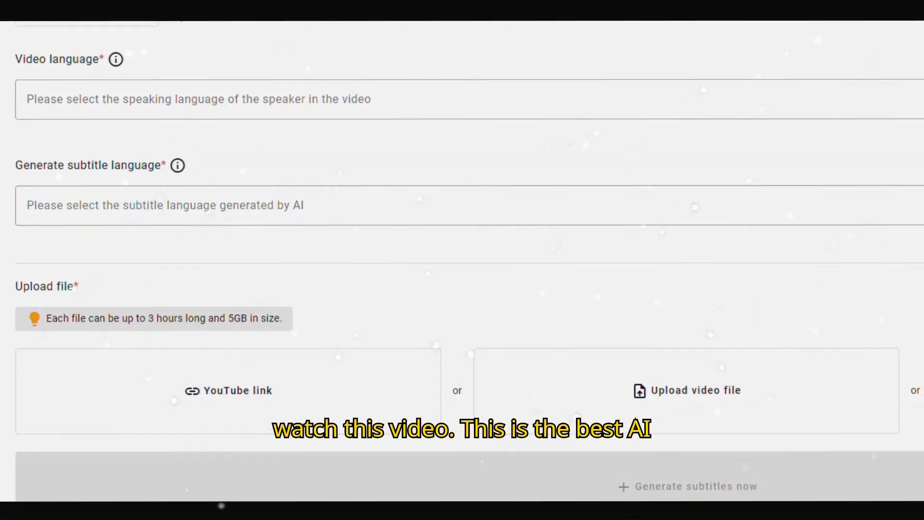
{"action": "left_click", "coordinate": [228, 389]}
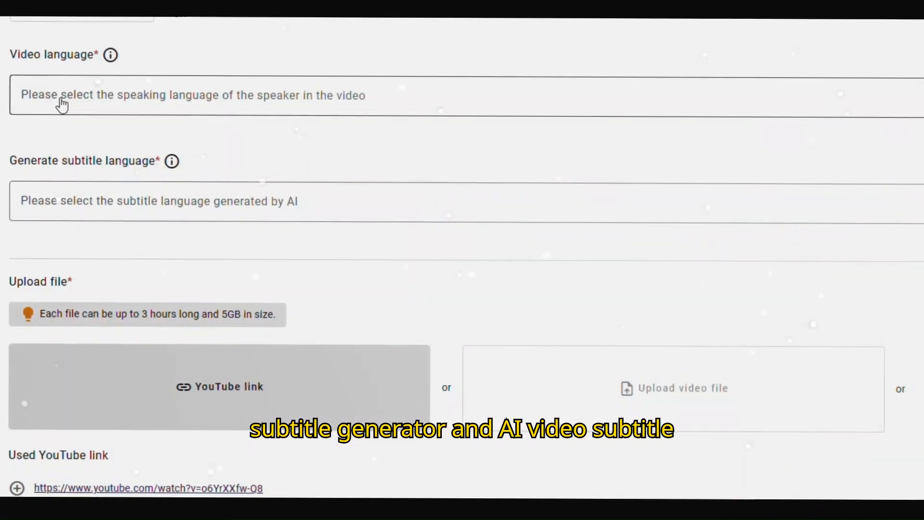